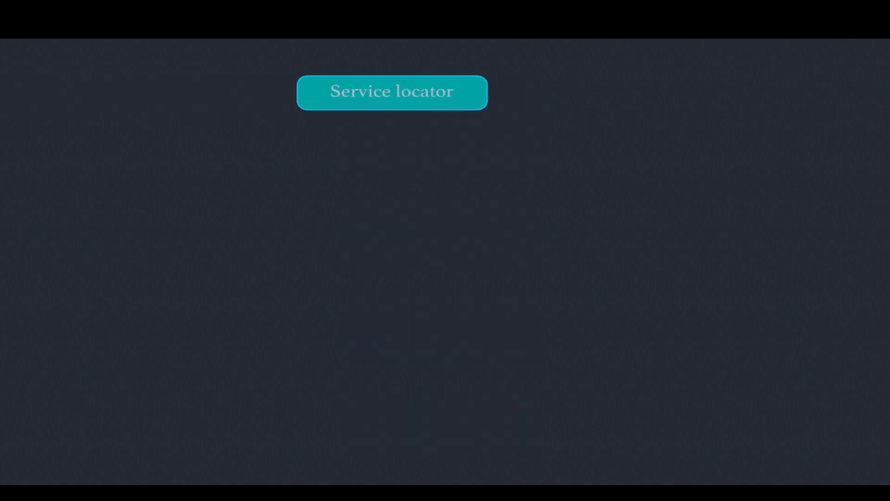
{"action": "left_click", "coordinate": [391, 92]}
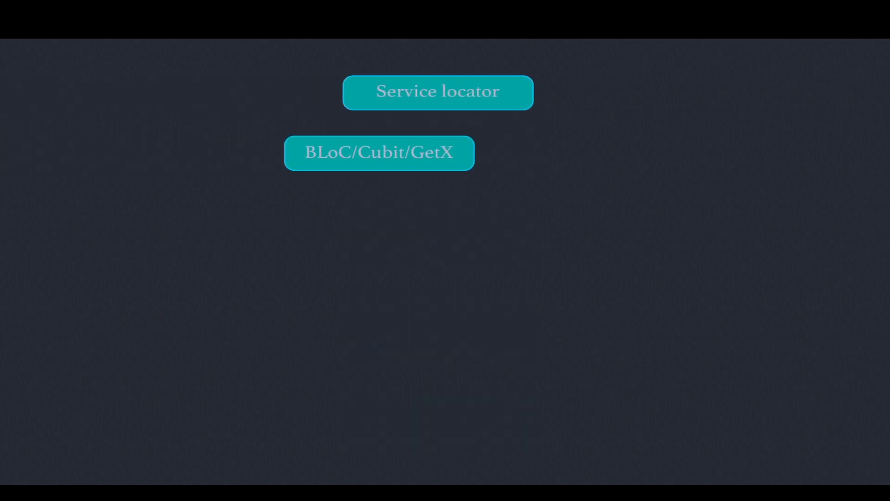